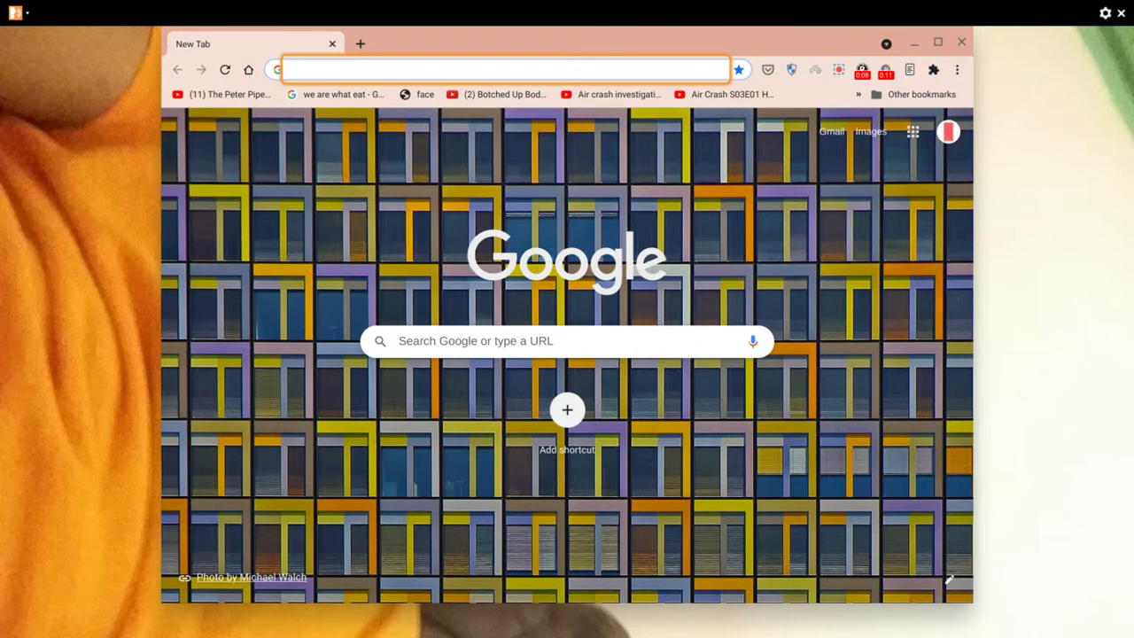
Step: Navigate from the address bar to the chrome://flags experiments page
{"action": "type", "text": "chrome://version"}
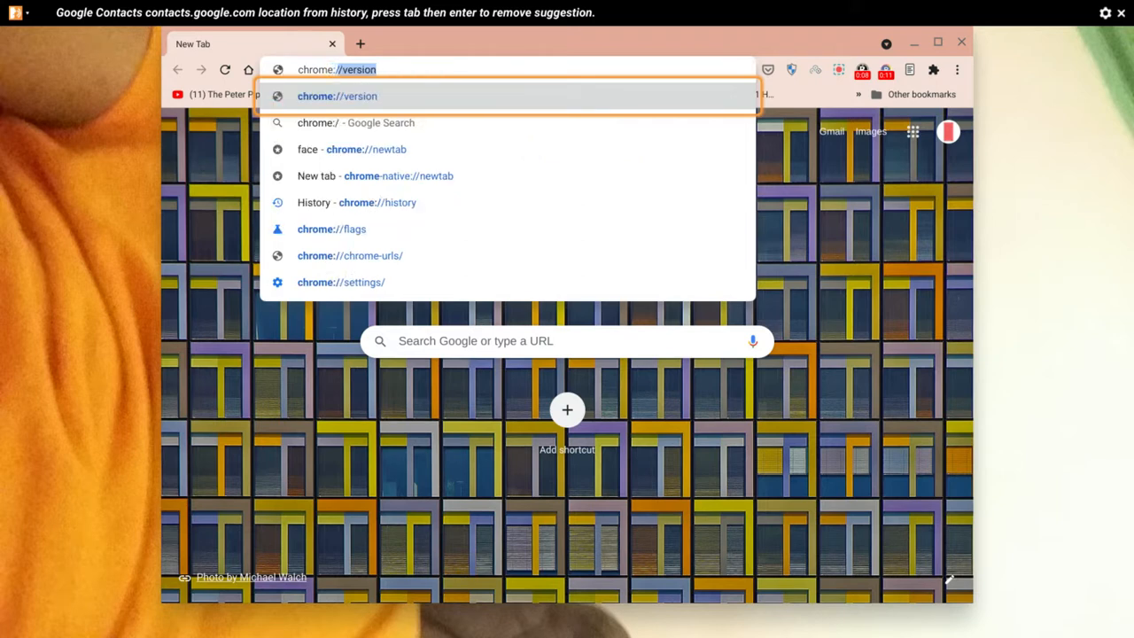
{"action": "left_click", "coordinate": [331, 229]}
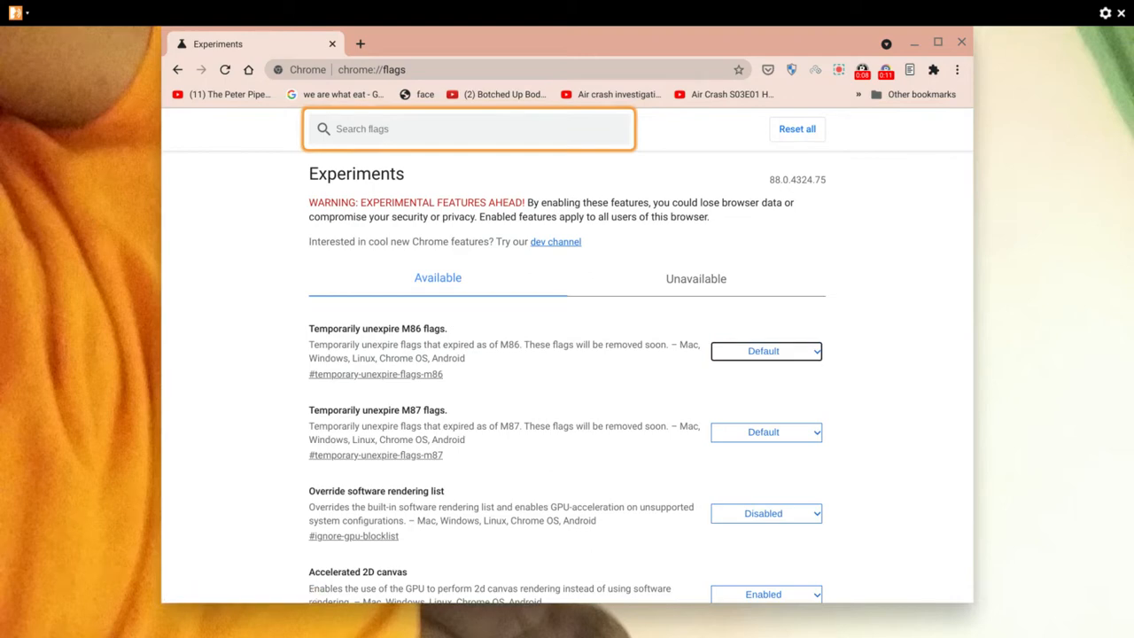
Step: Filter the flags list by searching for 'touch'
{"action": "left_click", "coordinate": [766, 351]}
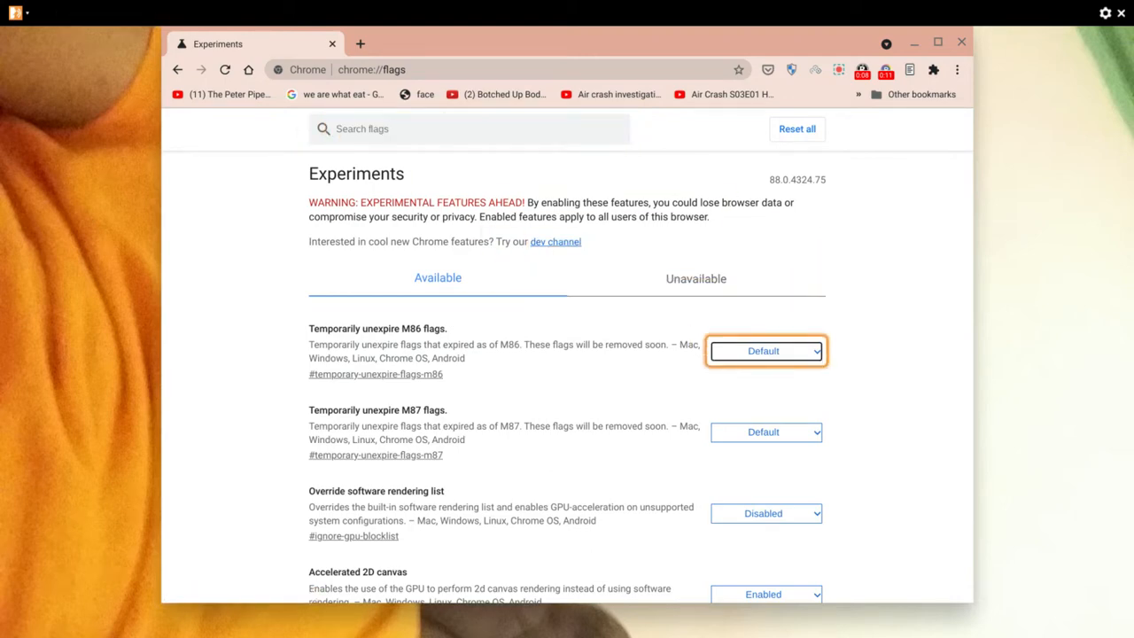
{"action": "left_click", "coordinate": [470, 127]}
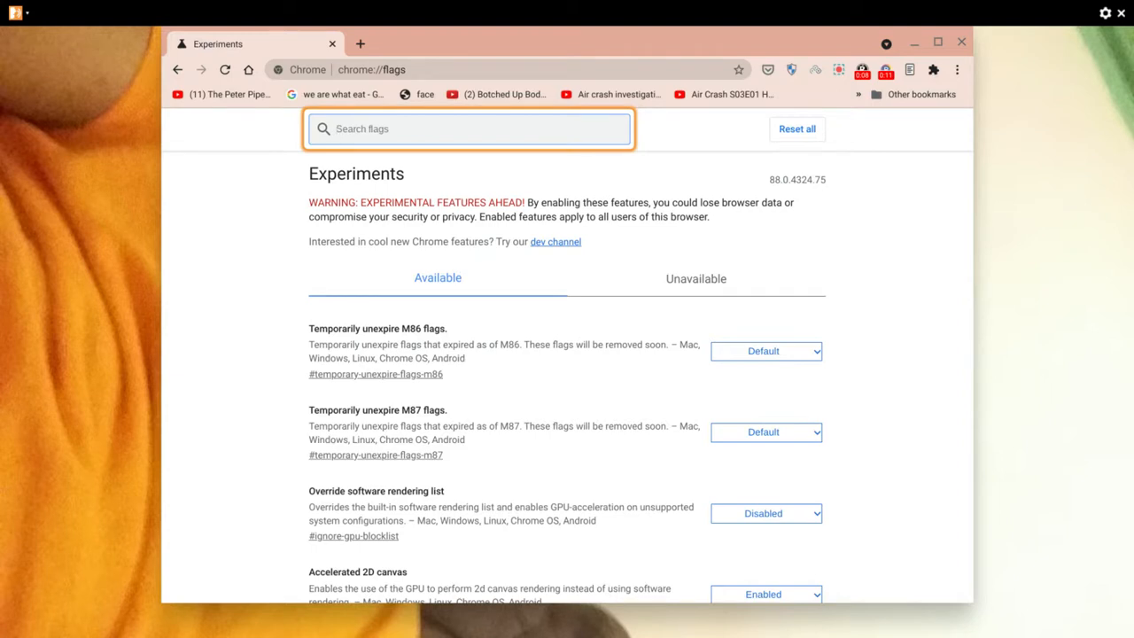
{"action": "type", "text": "to"}
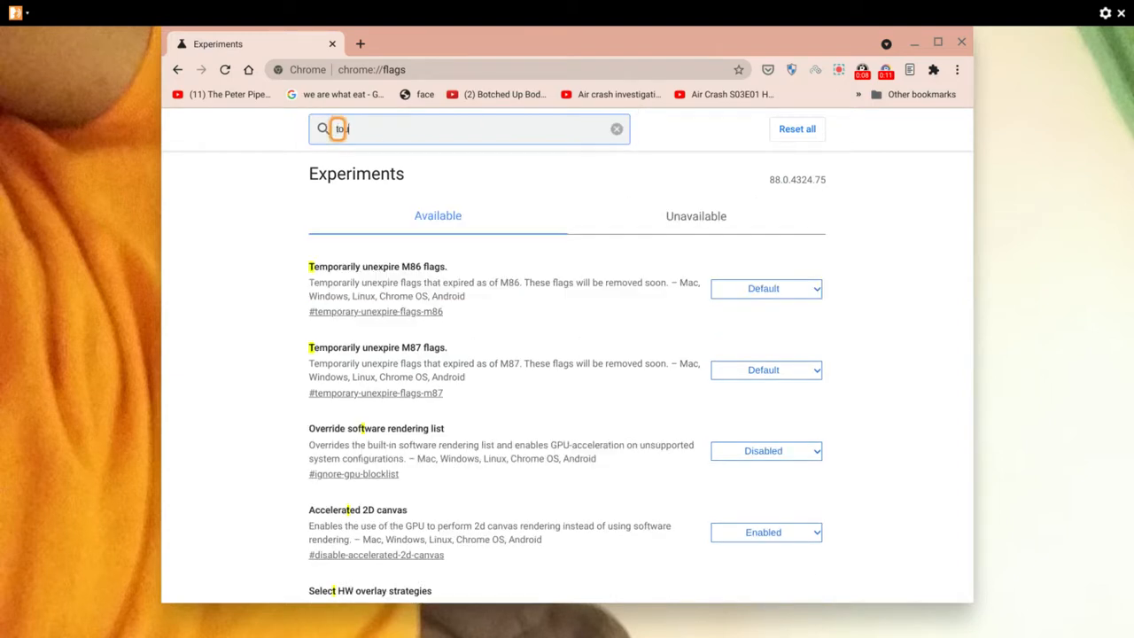
{"action": "type", "text": "uch"}
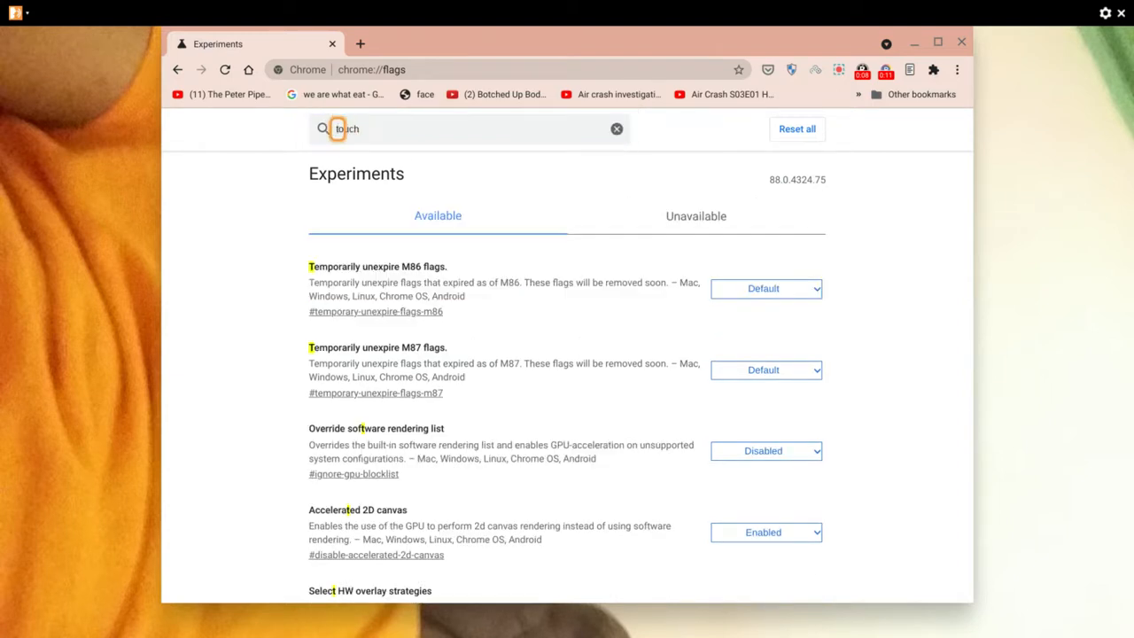
Step: Scroll through the touch-related flags until Touchscreen calibration is in view
{"action": "left_click", "coordinate": [695, 216]}
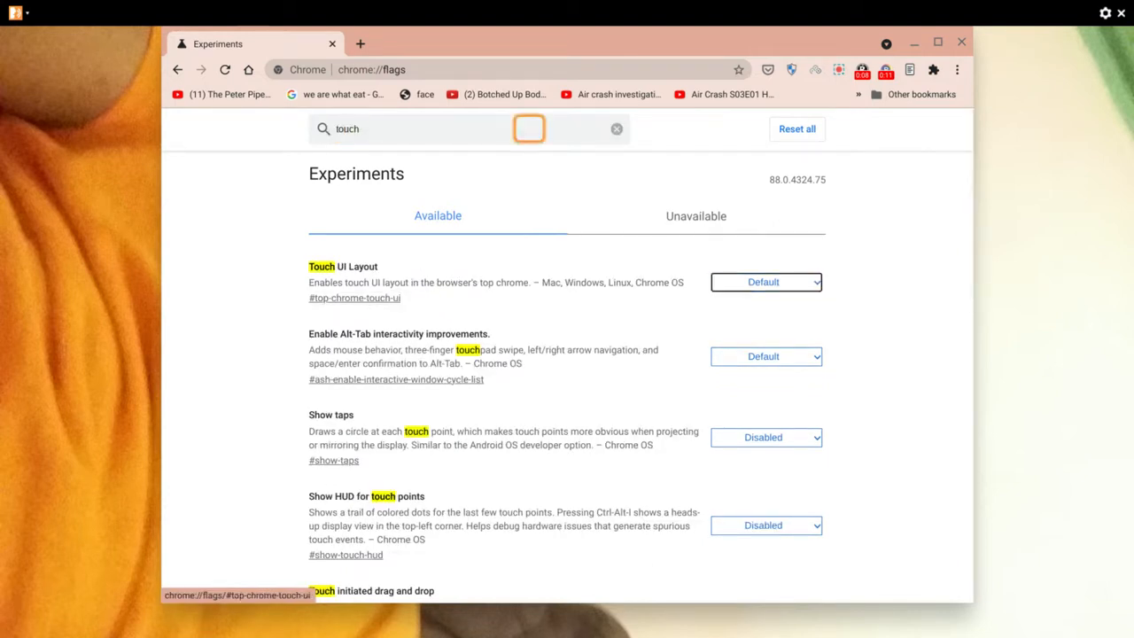
{"action": "left_click", "coordinate": [765, 356]}
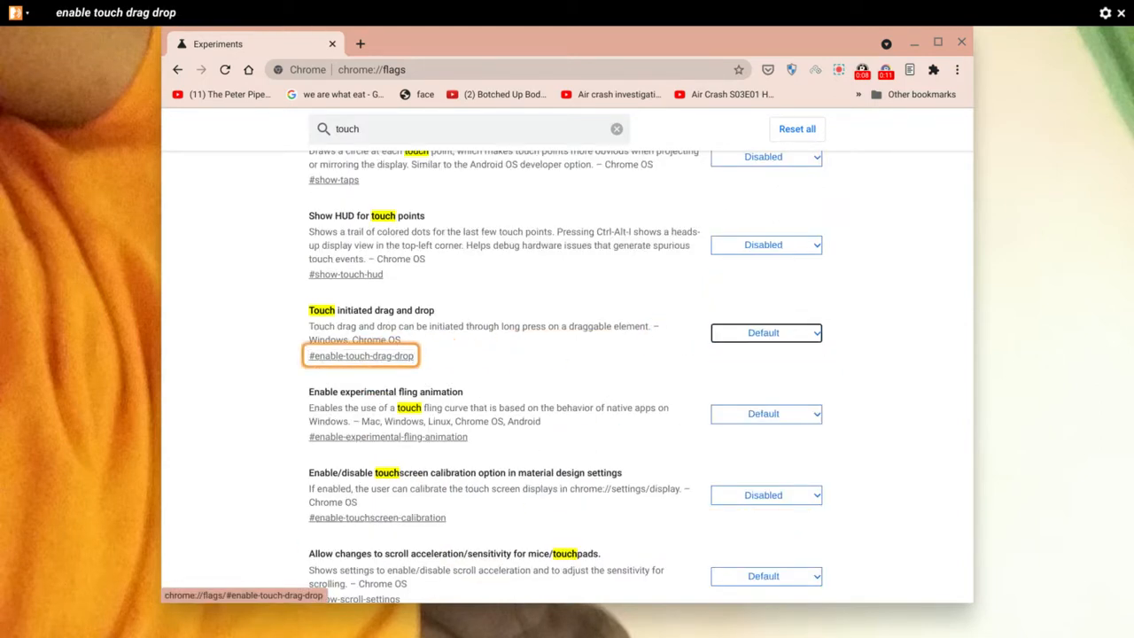
{"action": "left_click", "coordinate": [376, 518]}
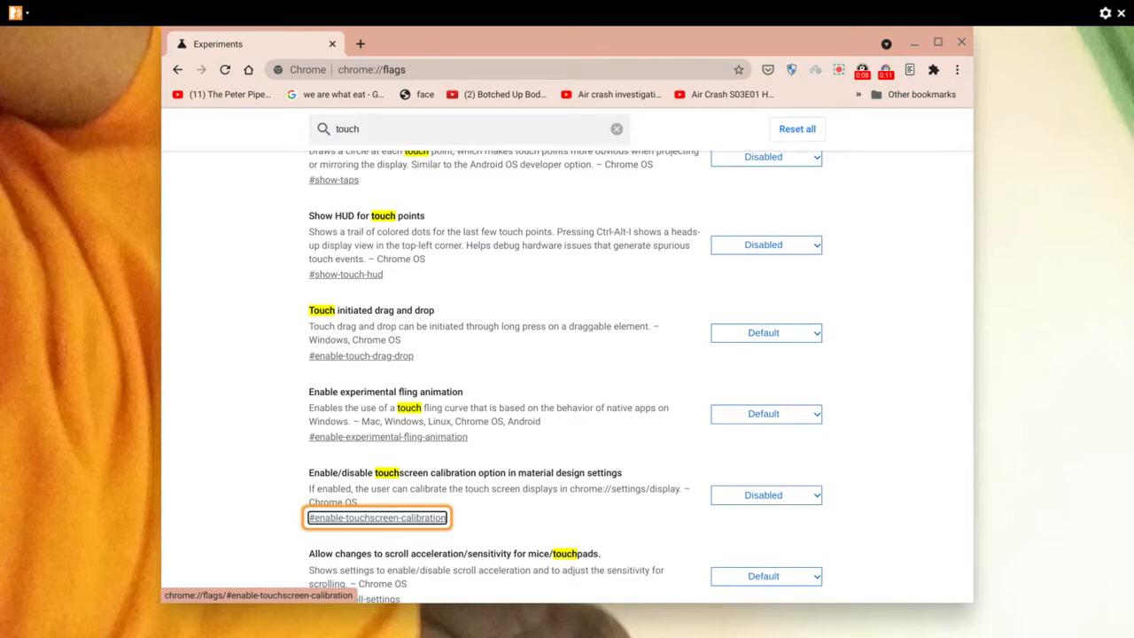
{"action": "left_click", "coordinate": [765, 415]}
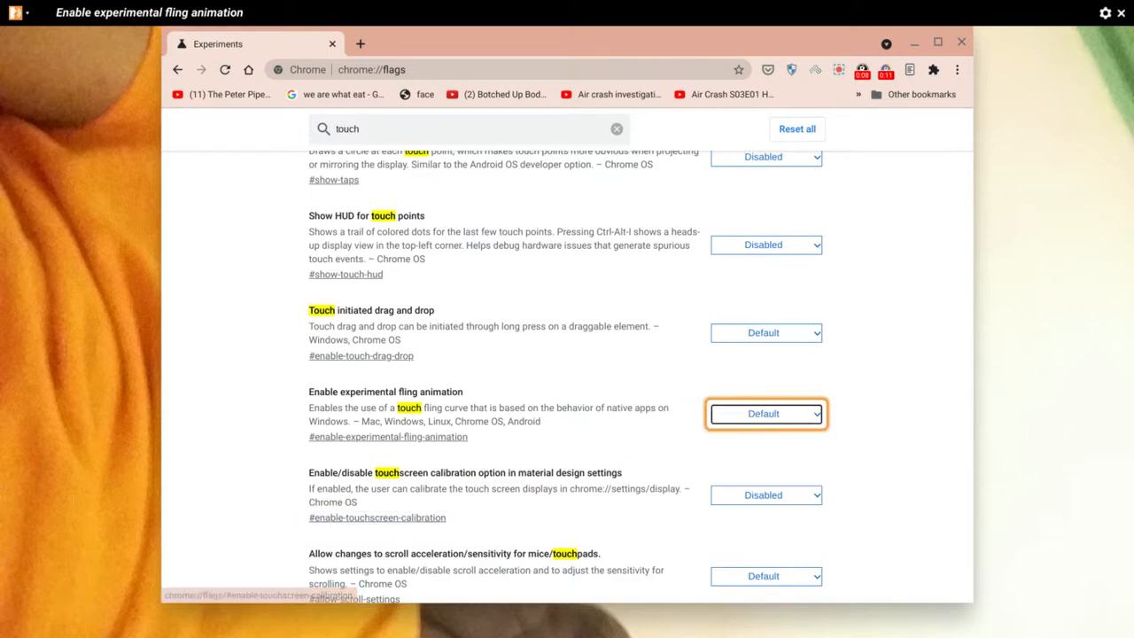
{"action": "left_click", "coordinate": [375, 517]}
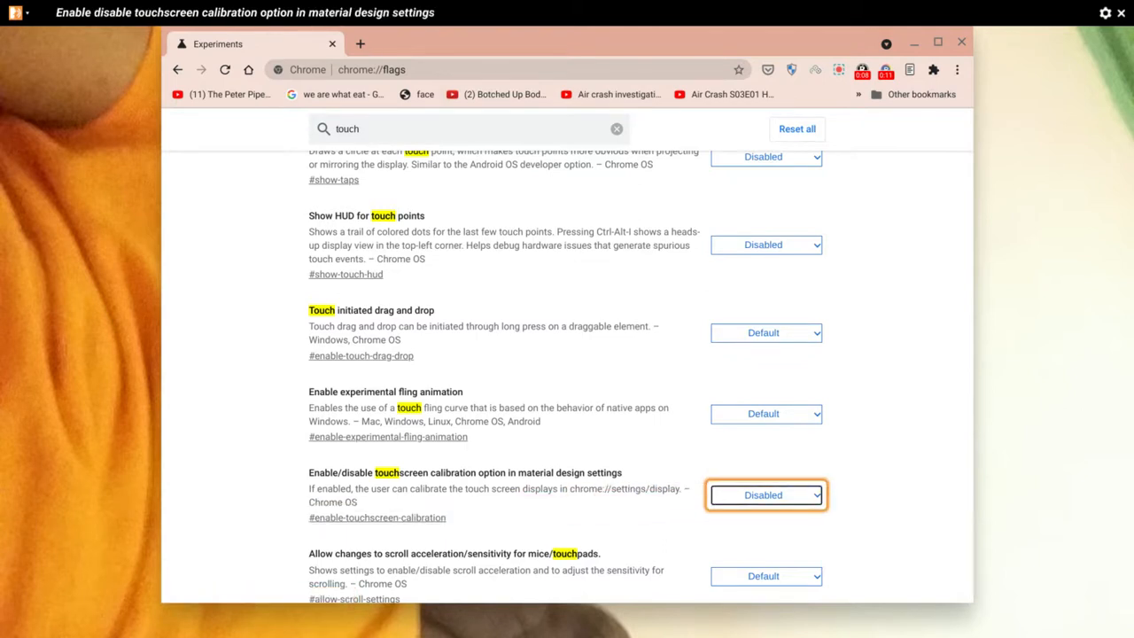
Step: Set the Touchscreen calibration flag to Enabled, triggering the restart prompt
{"action": "left_click", "coordinate": [766, 495]}
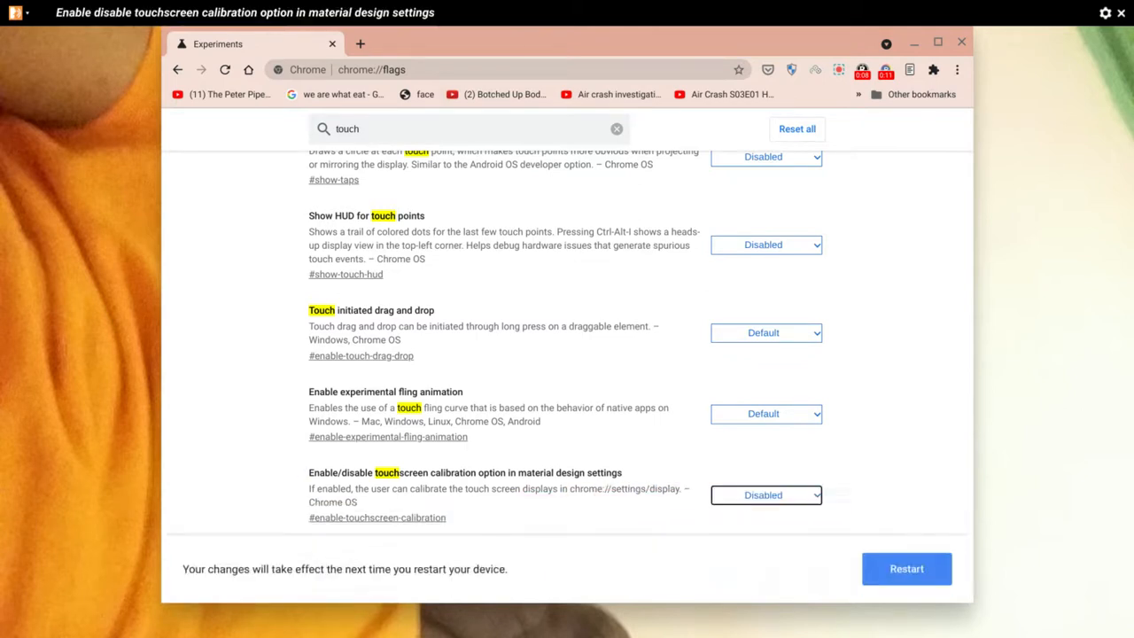
{"action": "left_click", "coordinate": [765, 494]}
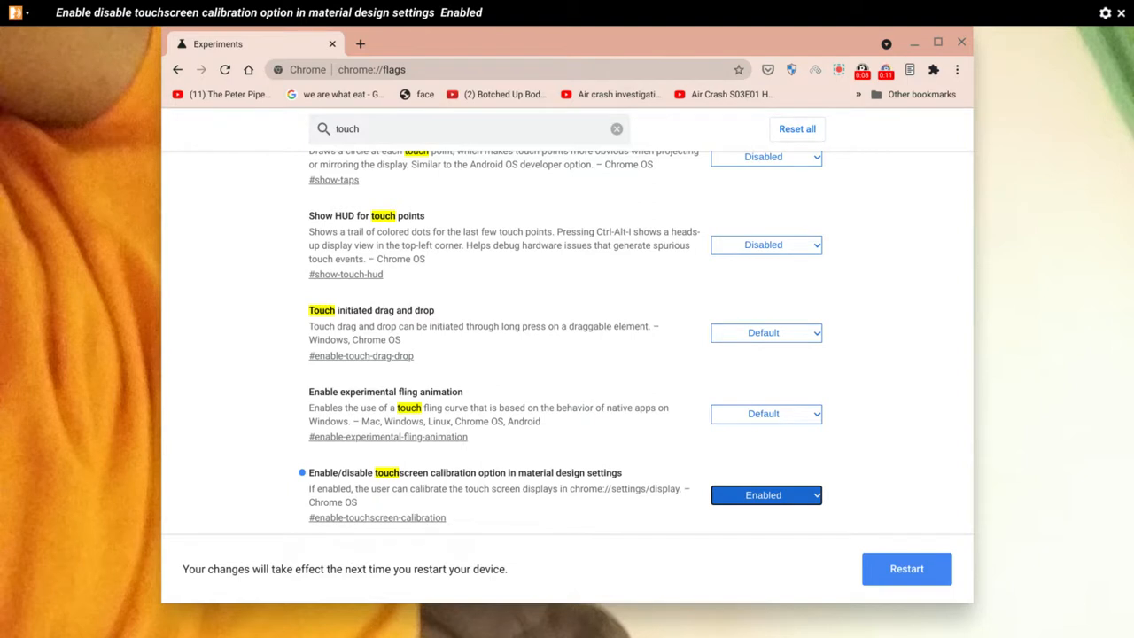
{"action": "left_click", "coordinate": [765, 494]}
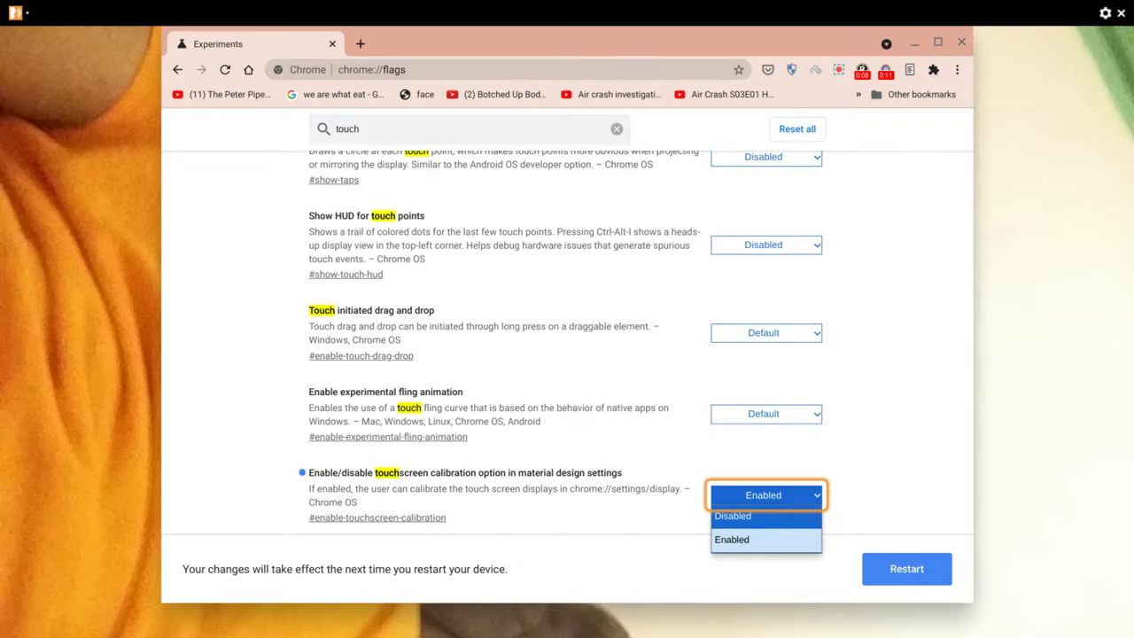
{"action": "left_click", "coordinate": [732, 539]}
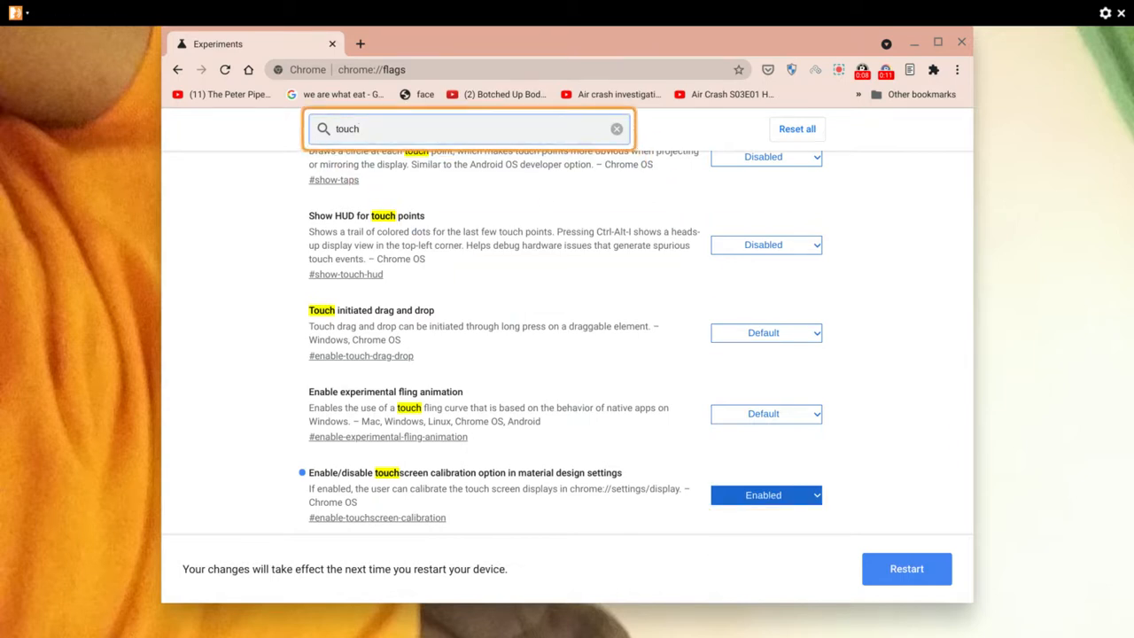
Step: Search for 'shortcuts' and set Debugging keyboard shortcuts to Enabled
{"action": "left_click", "coordinate": [617, 128]}
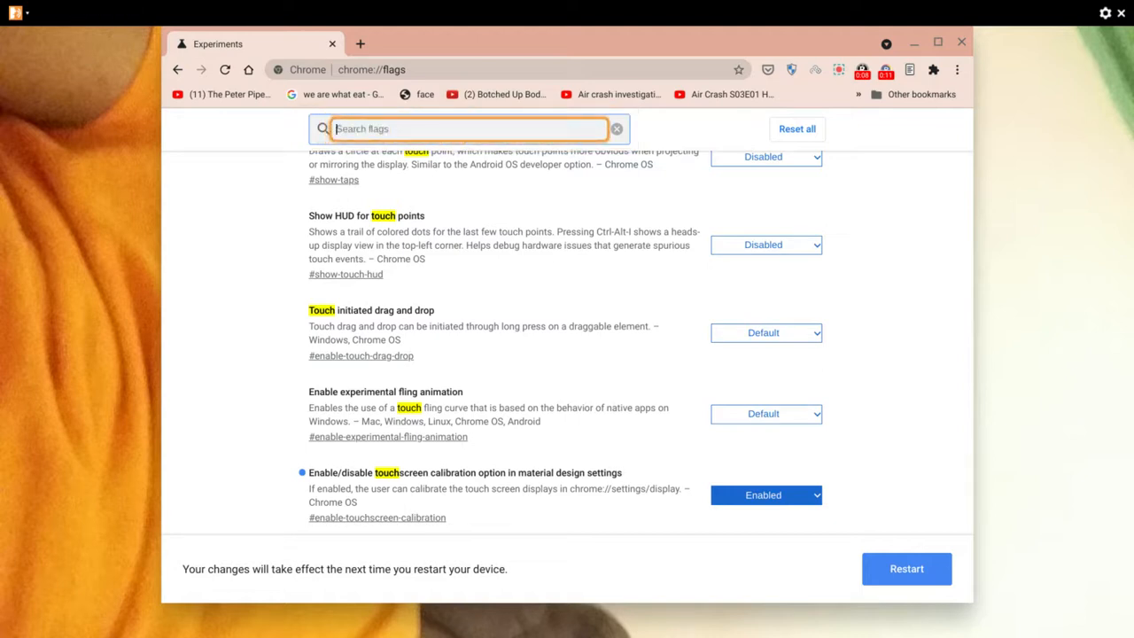
{"action": "scroll", "scroll_direction": "up", "scroll_amount": 3}
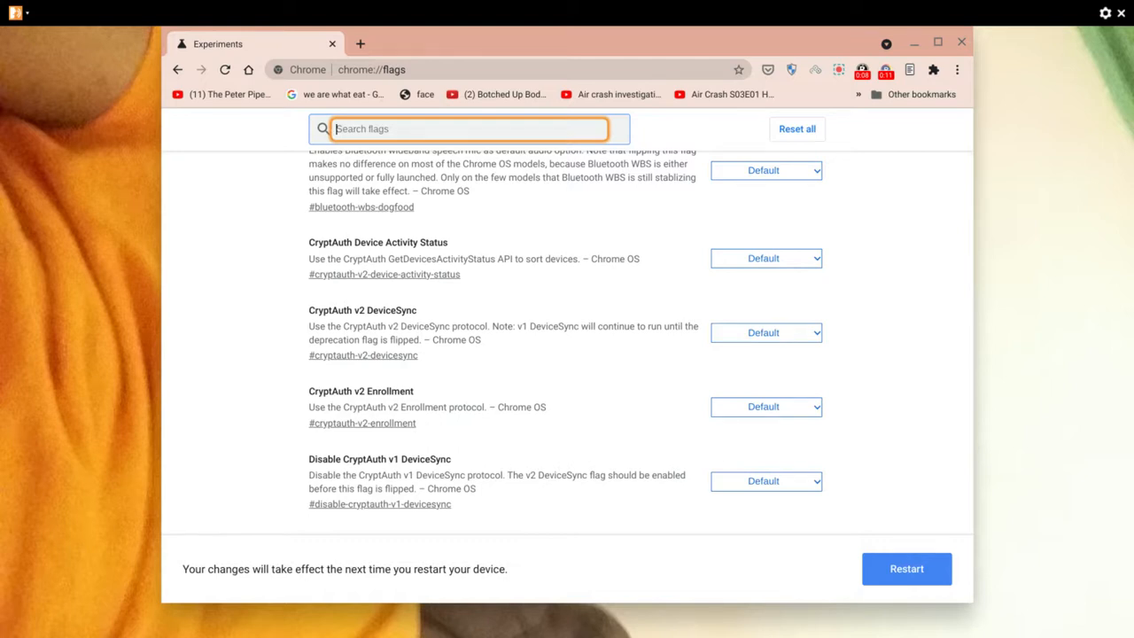
{"action": "type", "text": "shortcuts"}
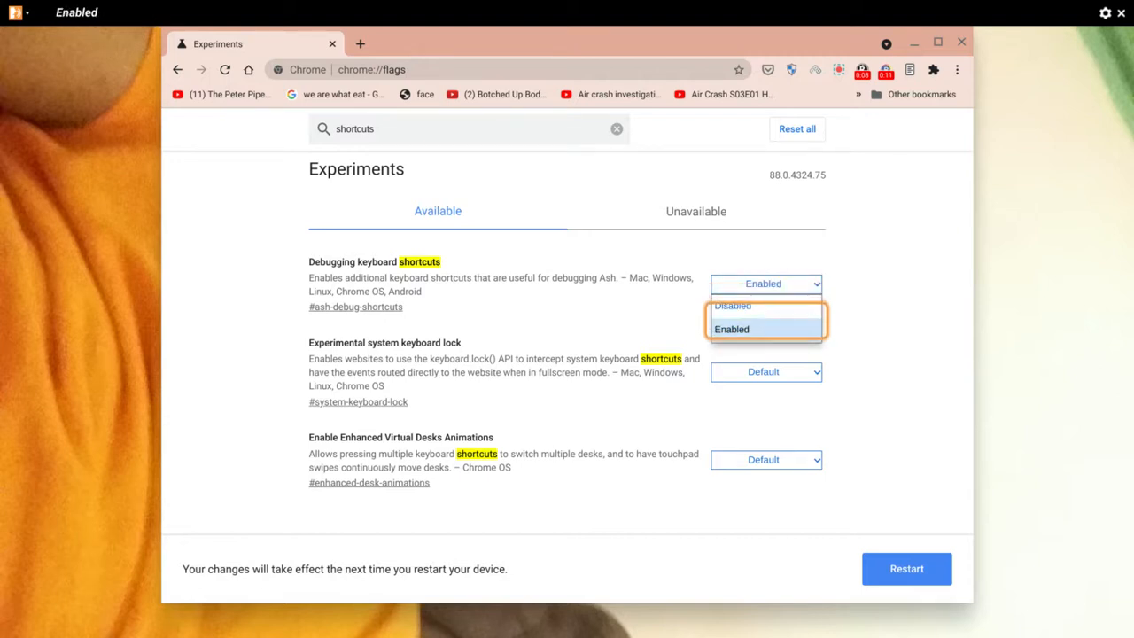
{"action": "left_click", "coordinate": [732, 328]}
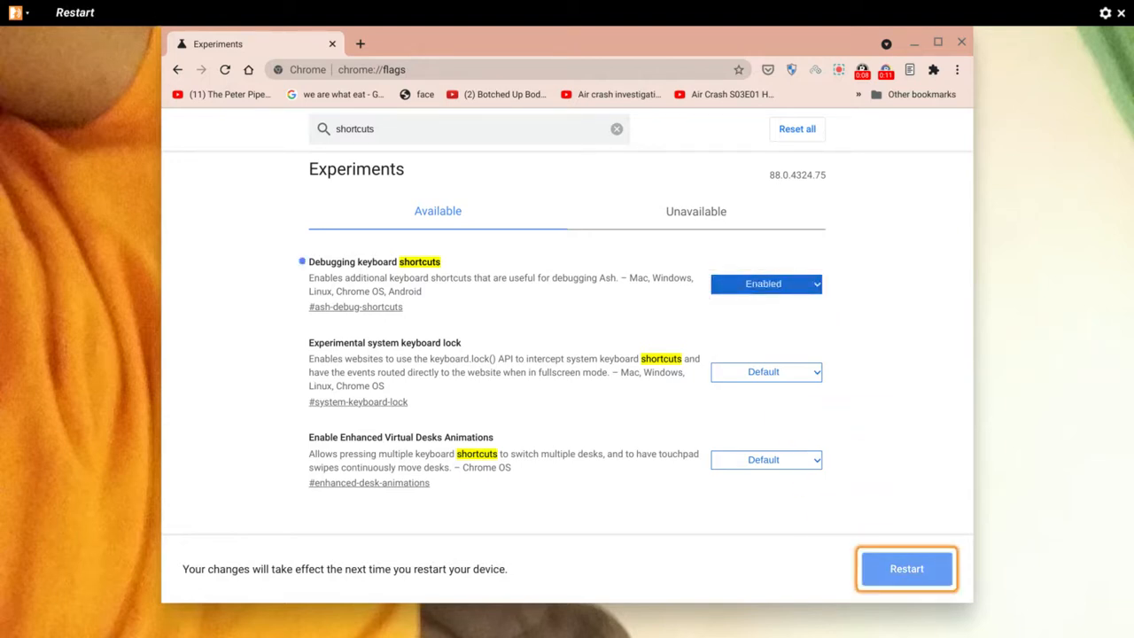